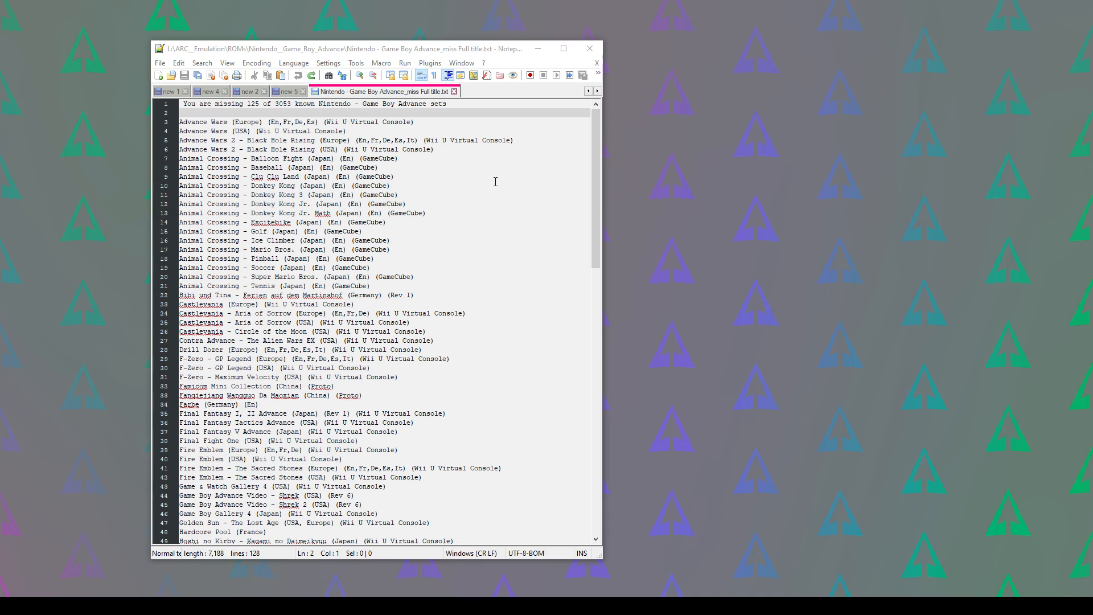
mouse_move(202, 67)
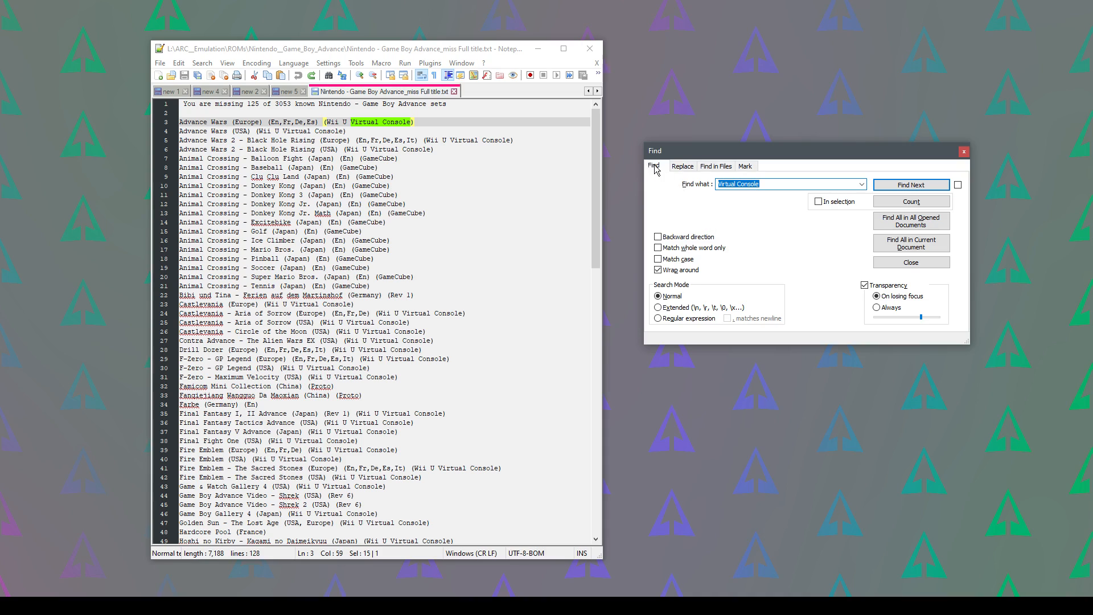
- Mark all 'Virtual Console' matches with Bookmark line enabled, bookmarking 84 lines
click(745, 165)
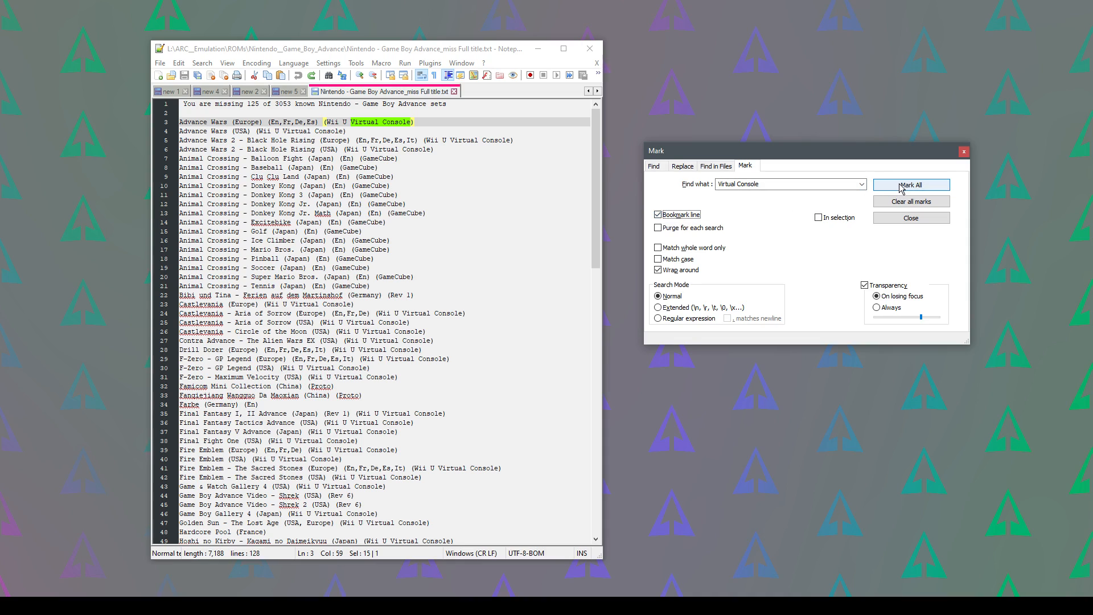
click(911, 184)
text(GameCube)
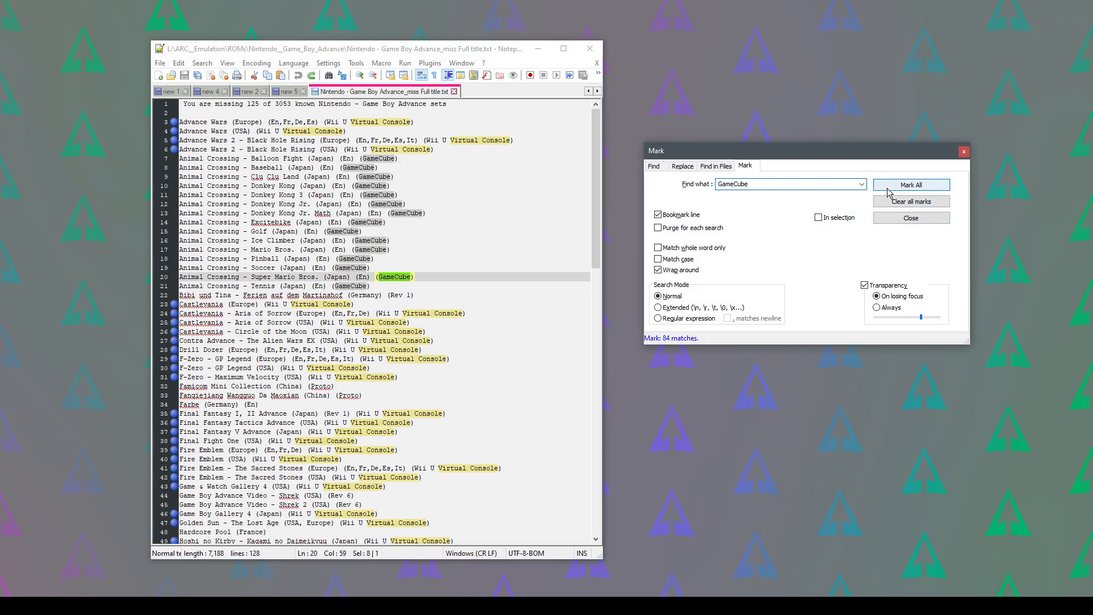
- Mark all 'GameCube' matches to bookmark those 16 lines too
click(911, 184)
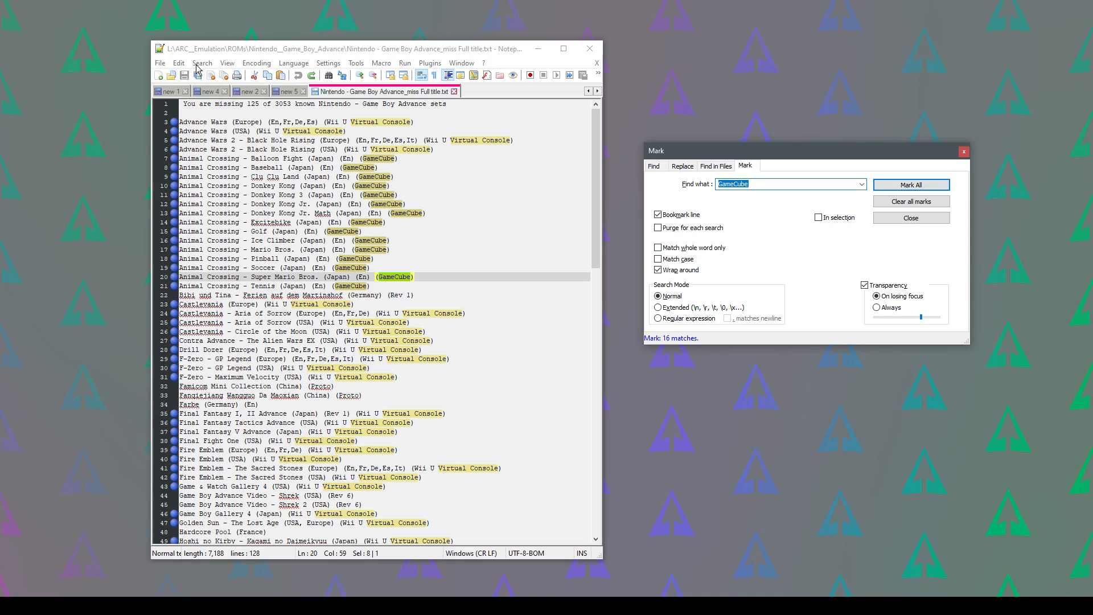
- Remove all bookmarked Virtual Console and GameCube lines via Search > Bookmark
click(202, 63)
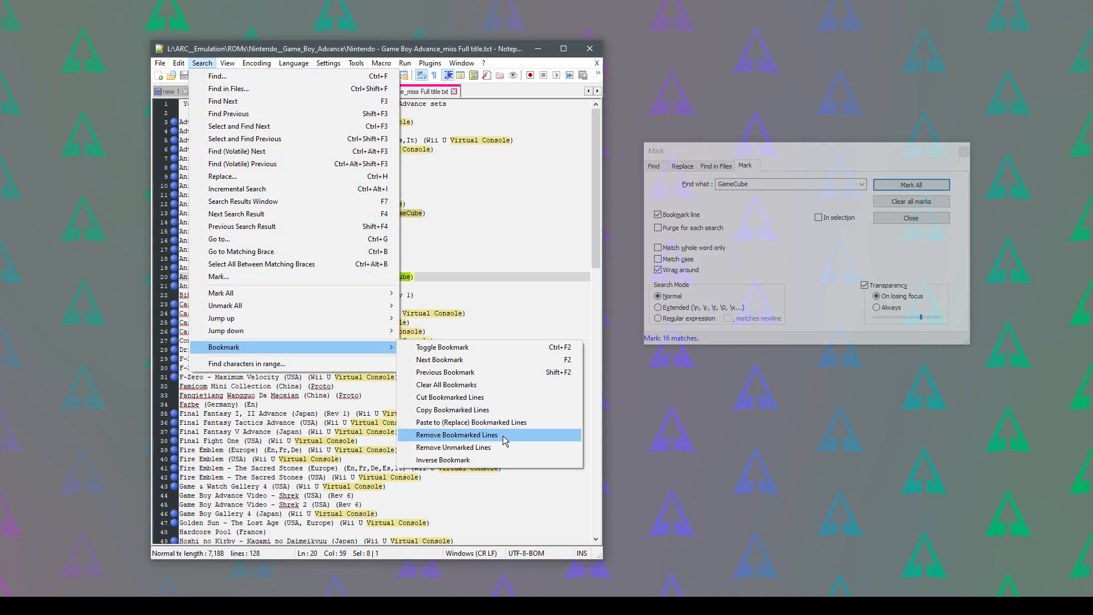
click(457, 434)
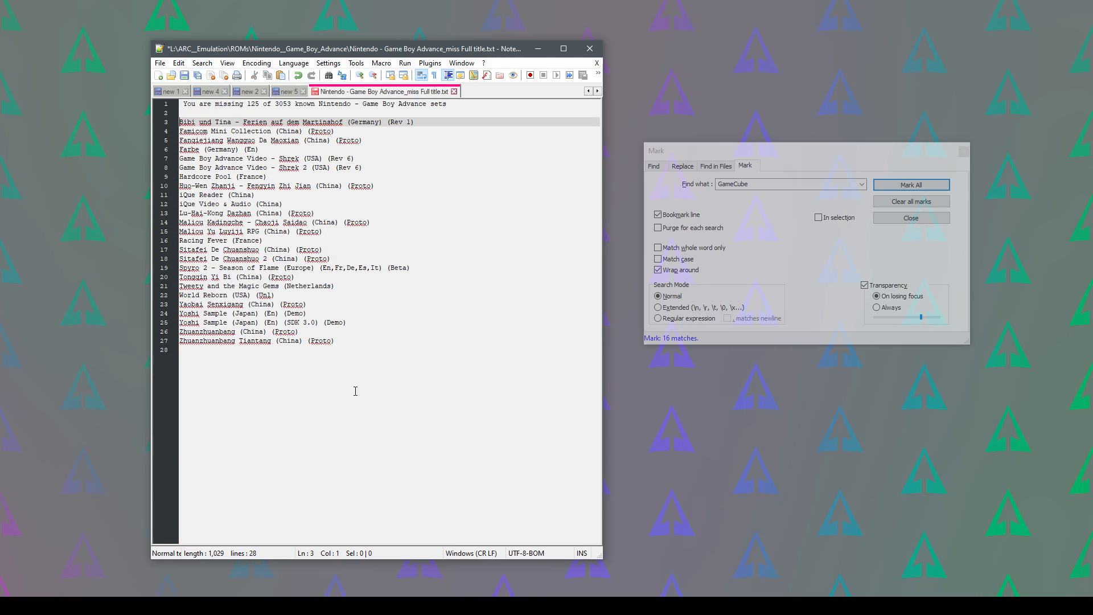